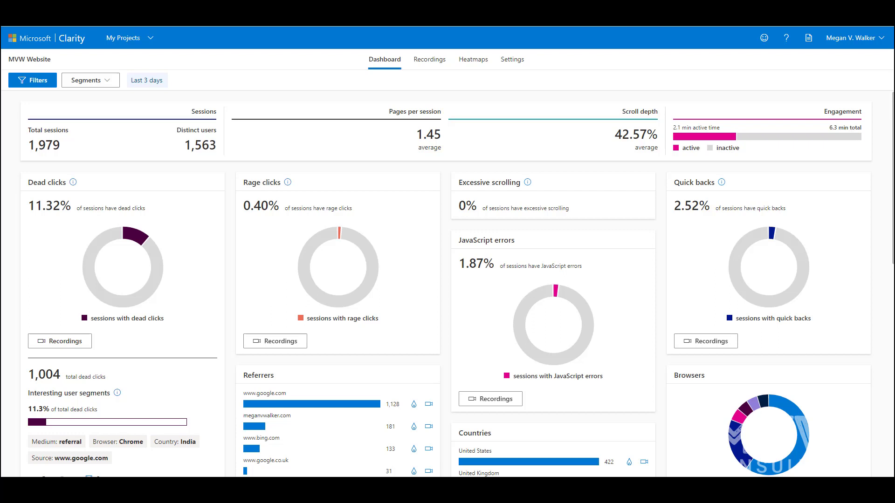
mouse_move(628, 55)
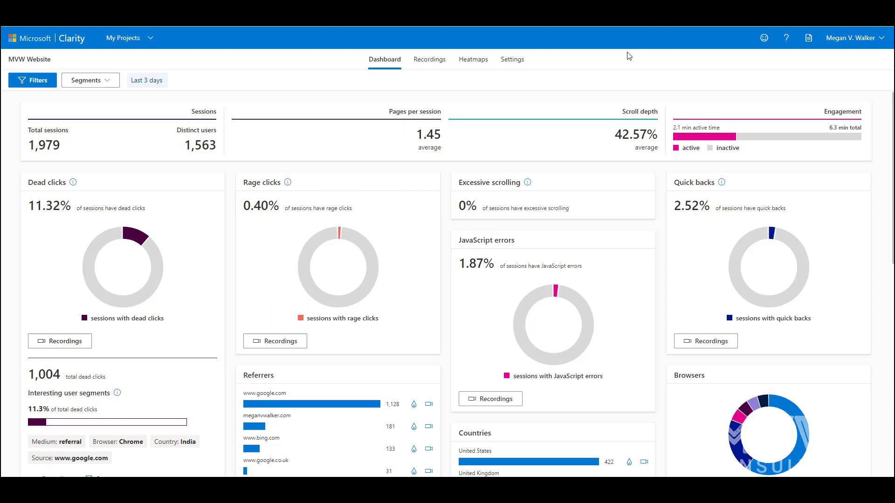
Step: Dismiss the segments help panel and view recordings filtered to the Bookings hotdesks page URL
click(87, 80)
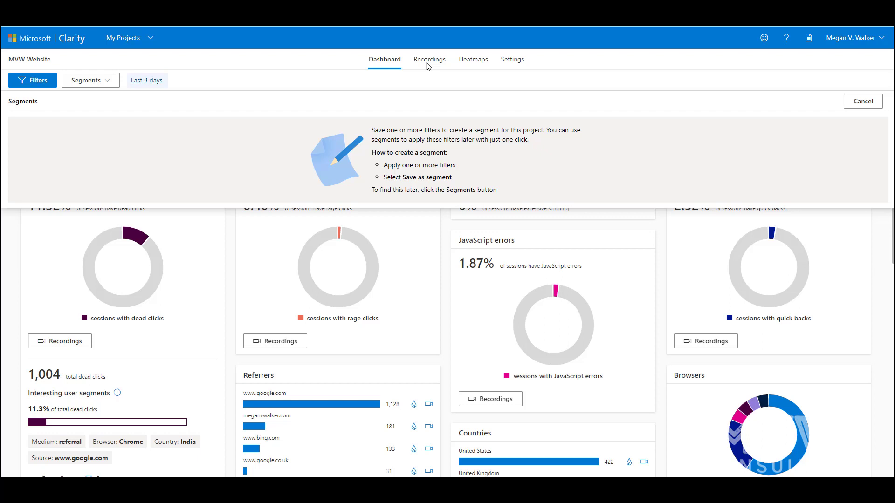
mouse_move(638, 158)
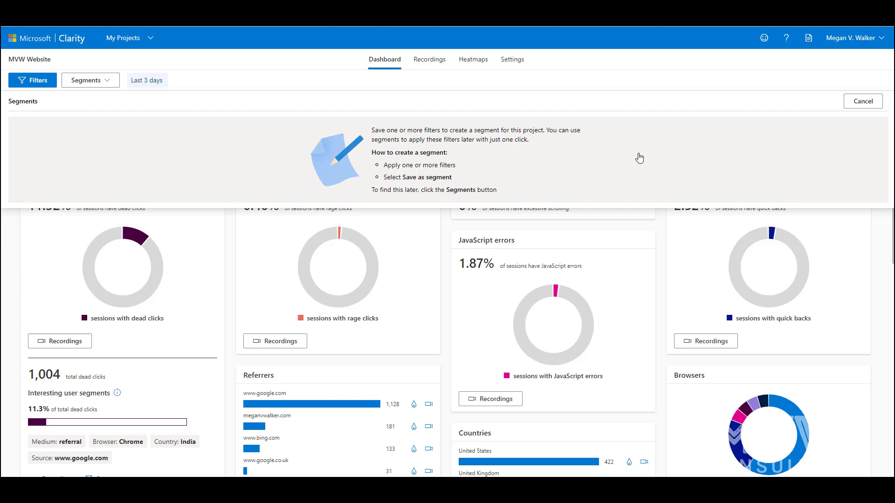
click(862, 101)
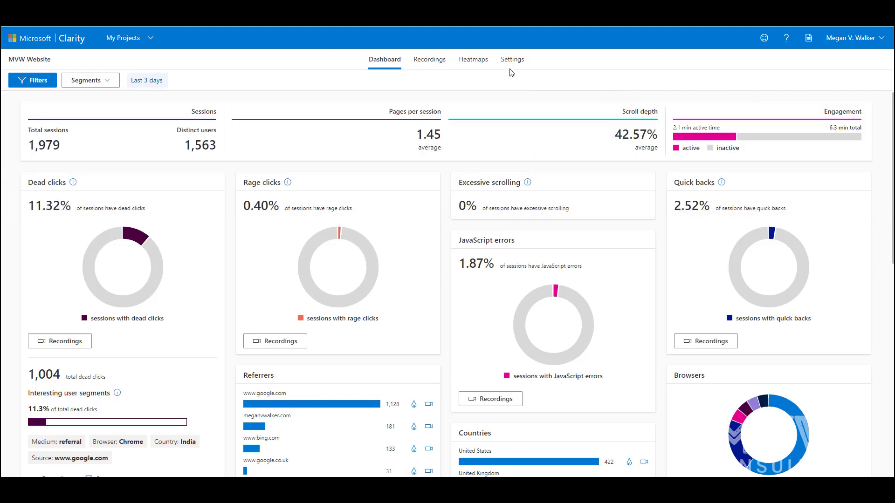
click(473, 58)
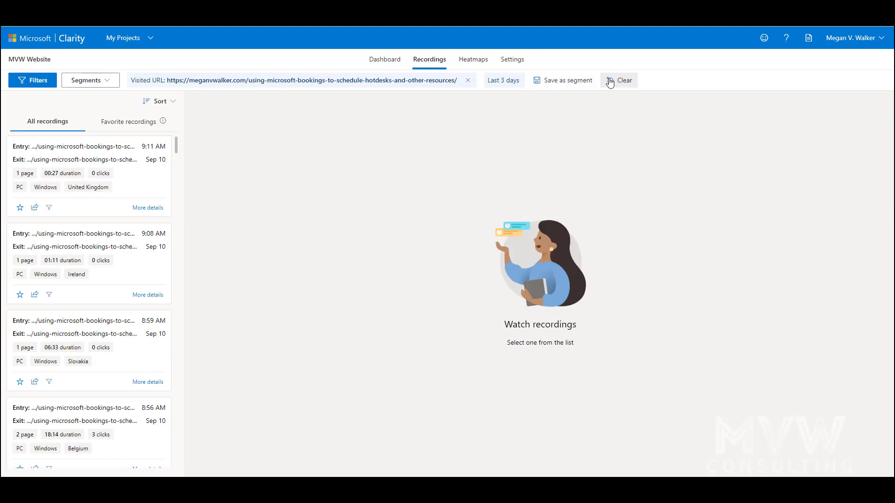
Step: Clear the Visited URL filter and review the imported Google Analytics segments list
click(87, 80)
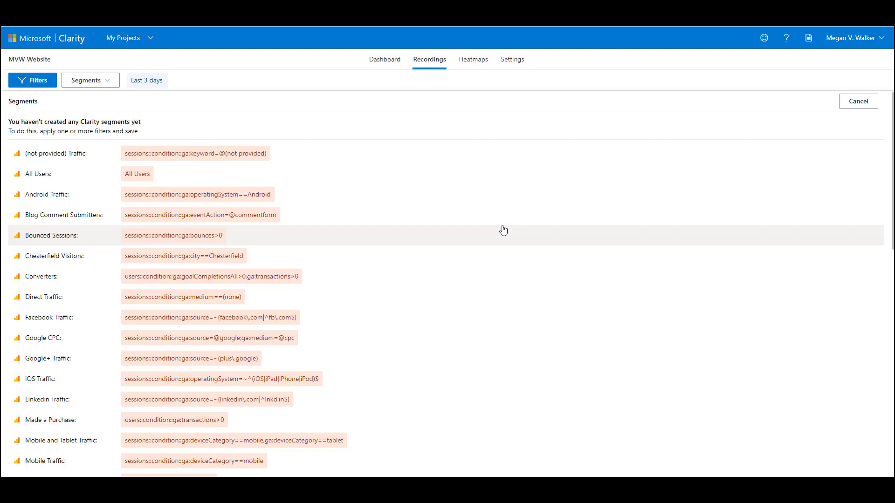
scroll(down, 3)
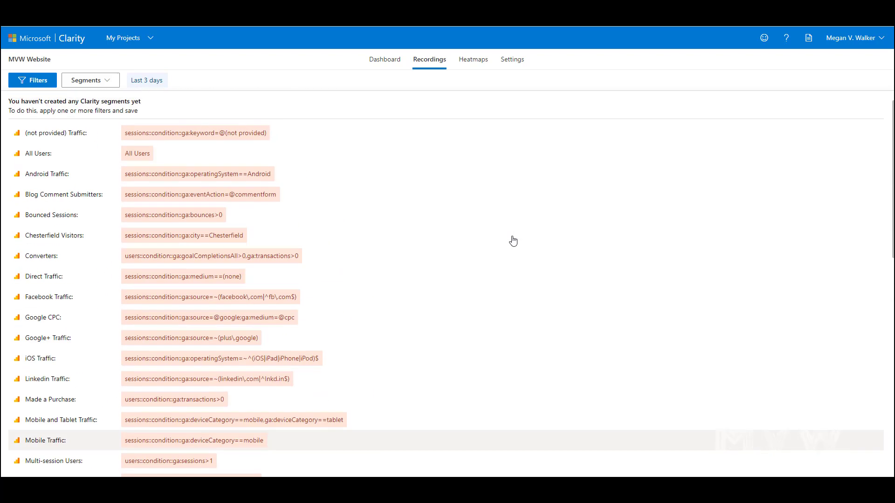
click(89, 79)
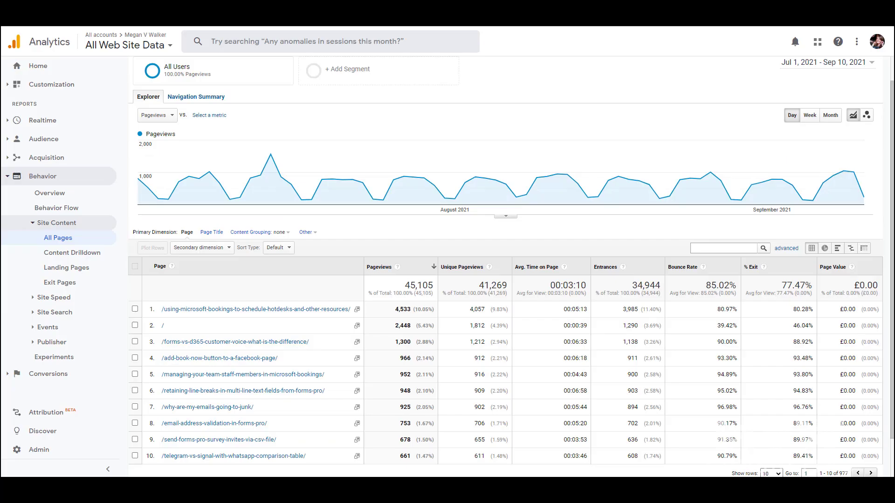
mouse_move(471, 93)
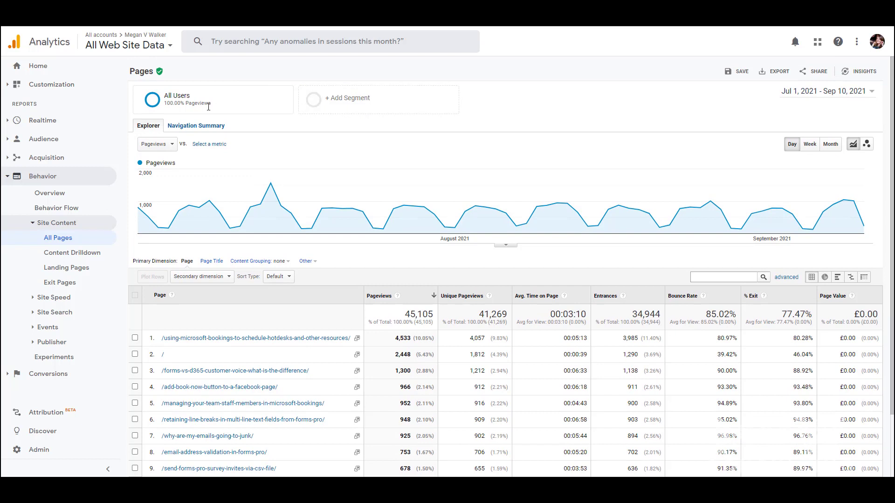
mouse_move(270, 186)
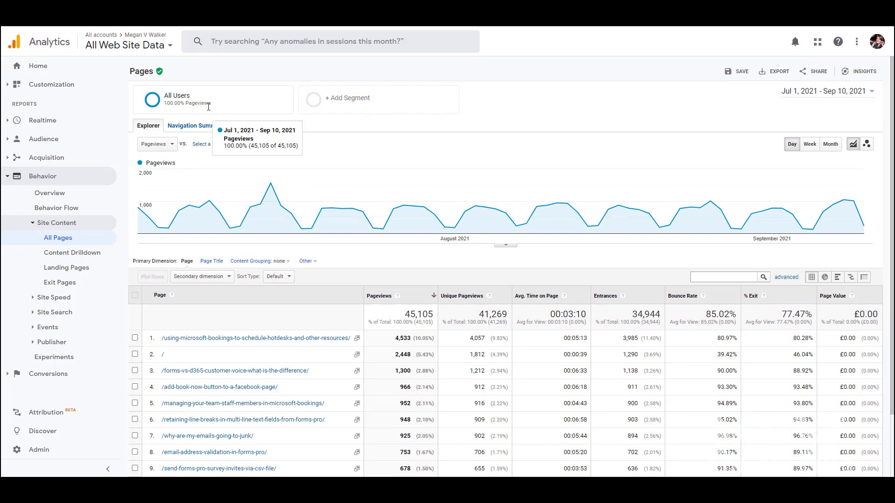
mouse_move(211, 93)
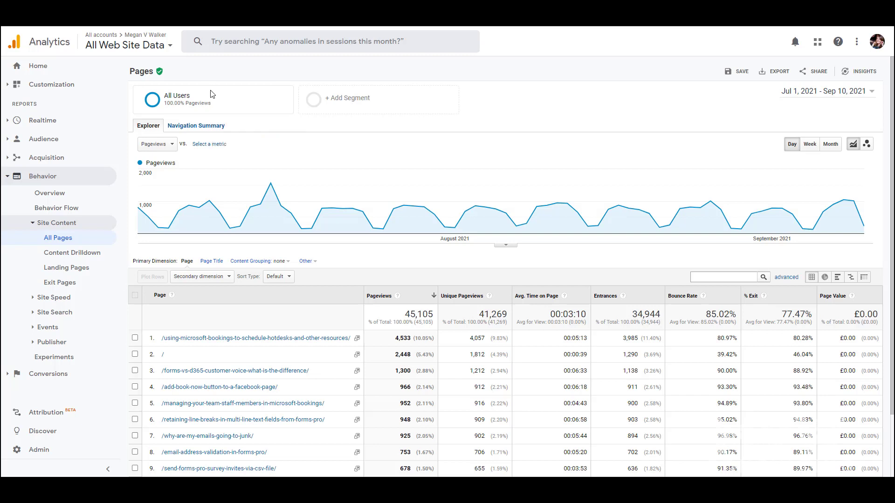
mouse_move(640, 113)
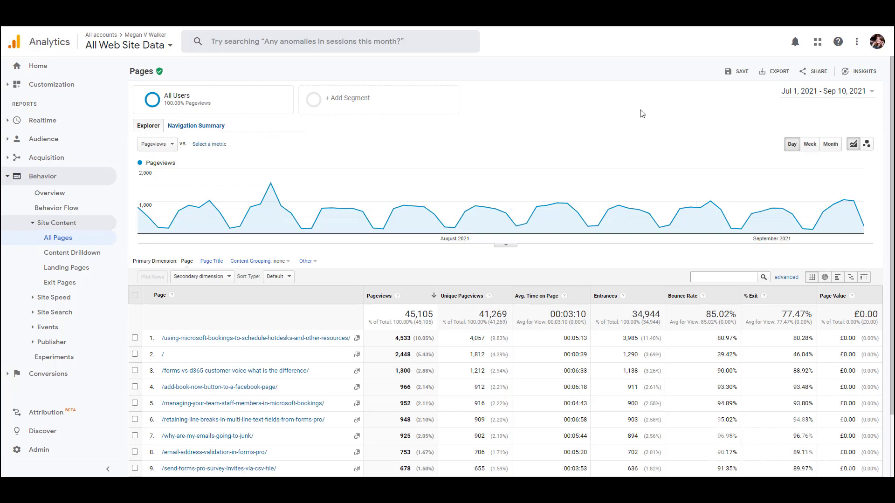
mouse_move(203, 101)
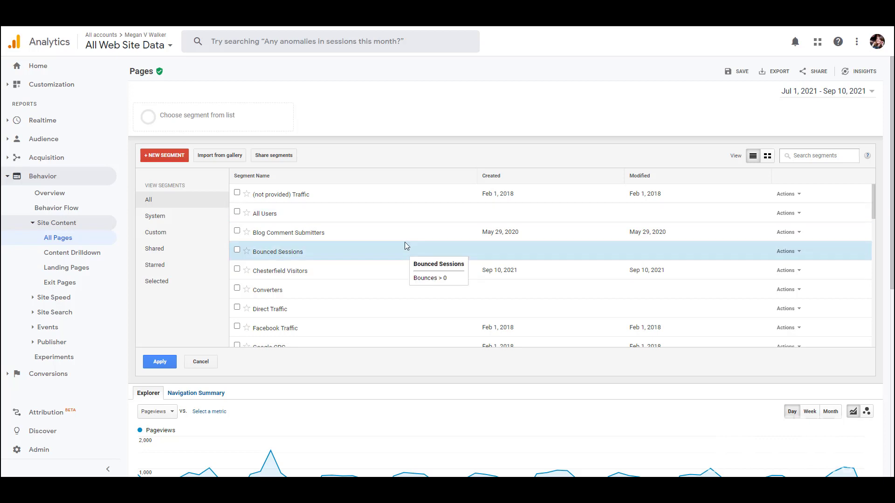
Step: Apply the Referral Traffic segment to the All Pages report
scroll(down, 3)
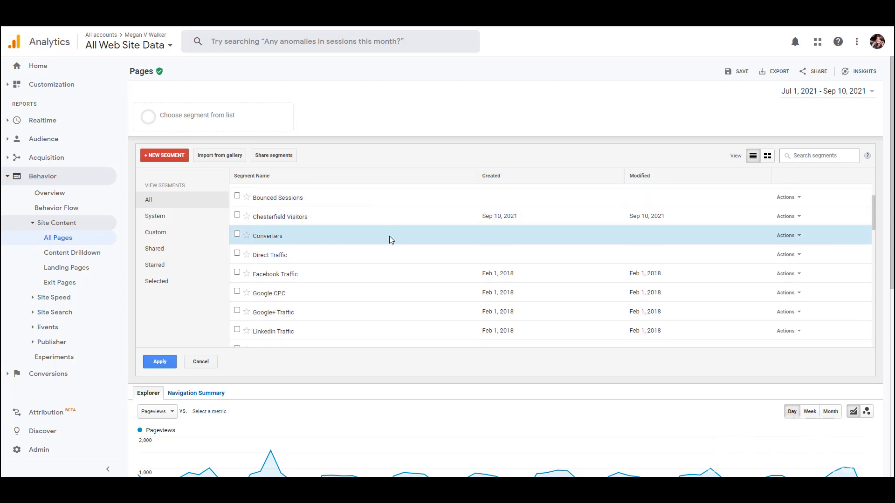
scroll(down, 3)
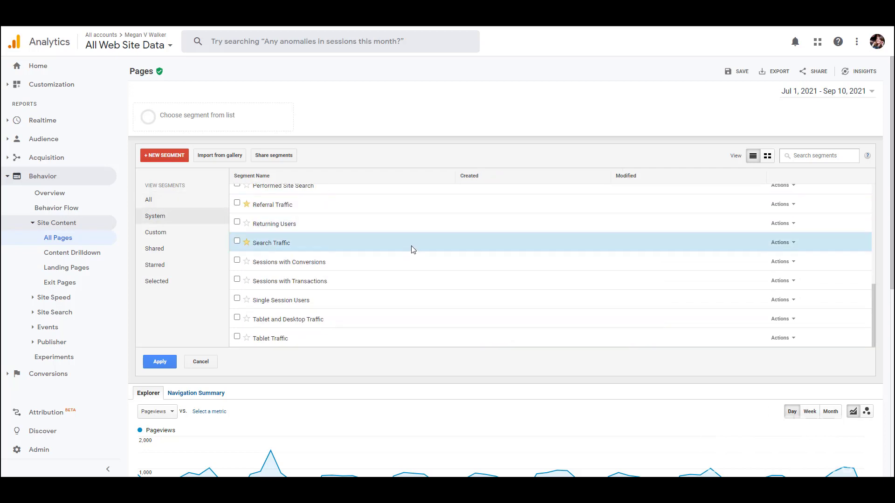
scroll(down, 3)
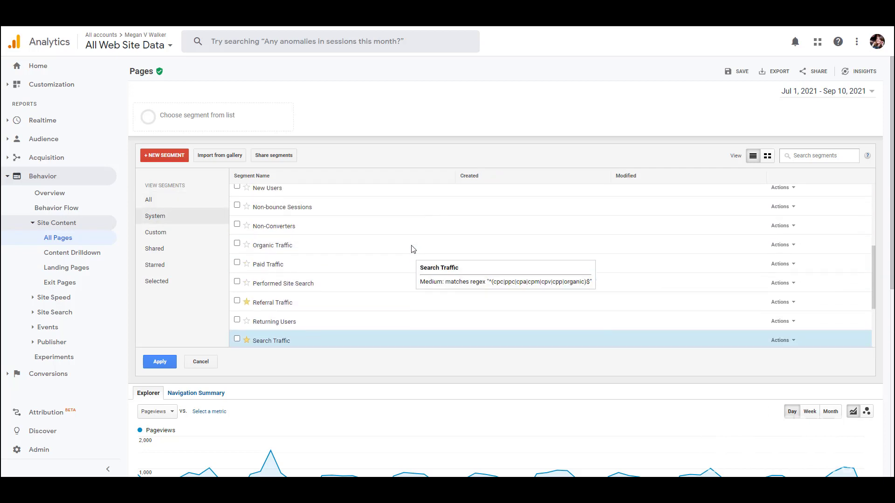
scroll(down, 3)
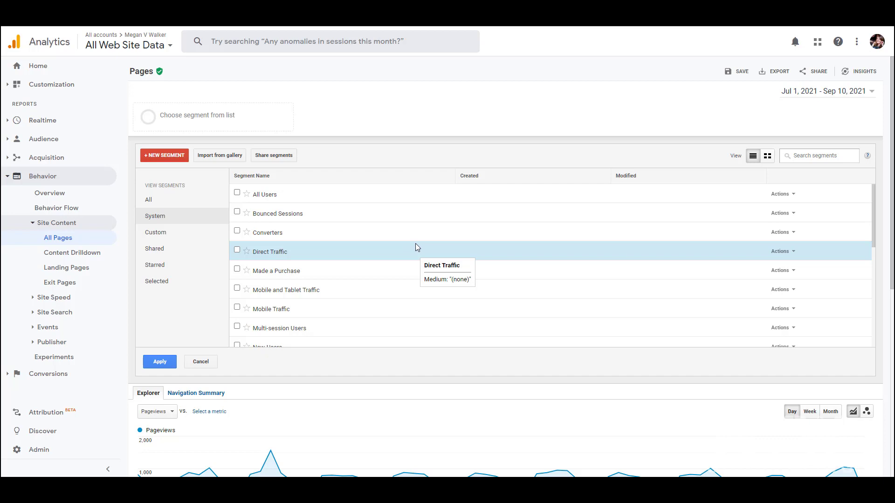
scroll(down, 3)
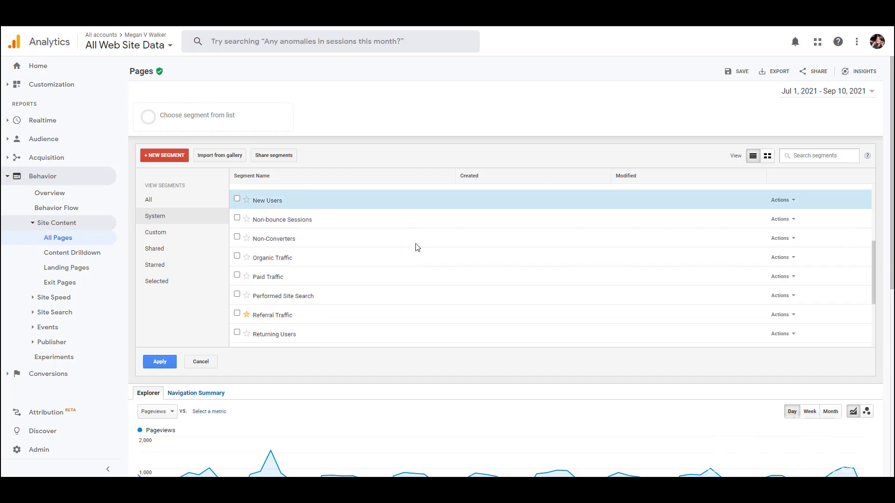
scroll(down, 3)
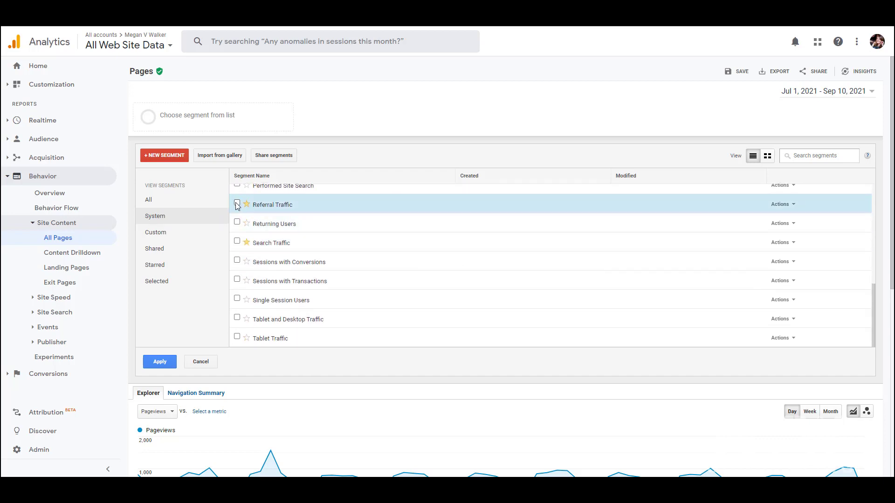
click(237, 204)
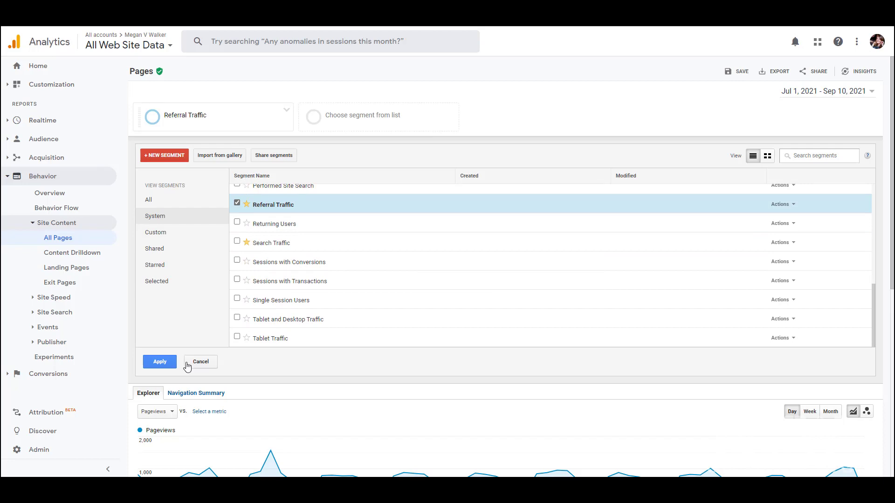
click(159, 361)
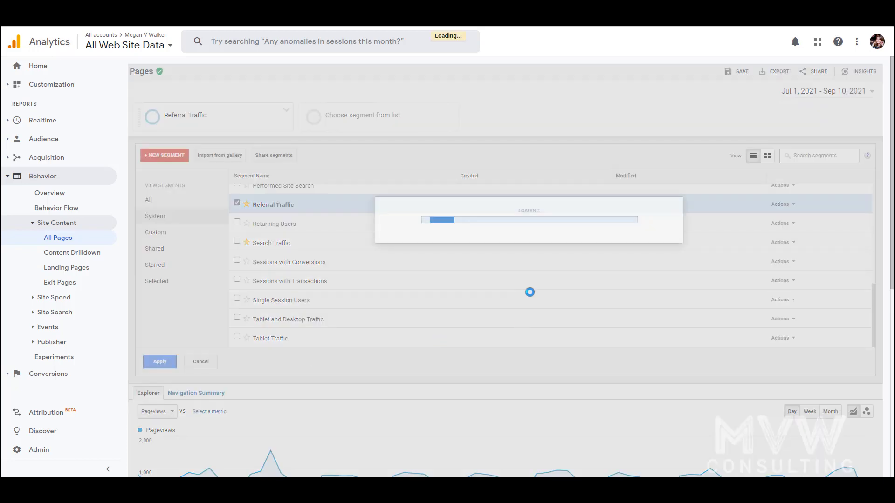
click(159, 361)
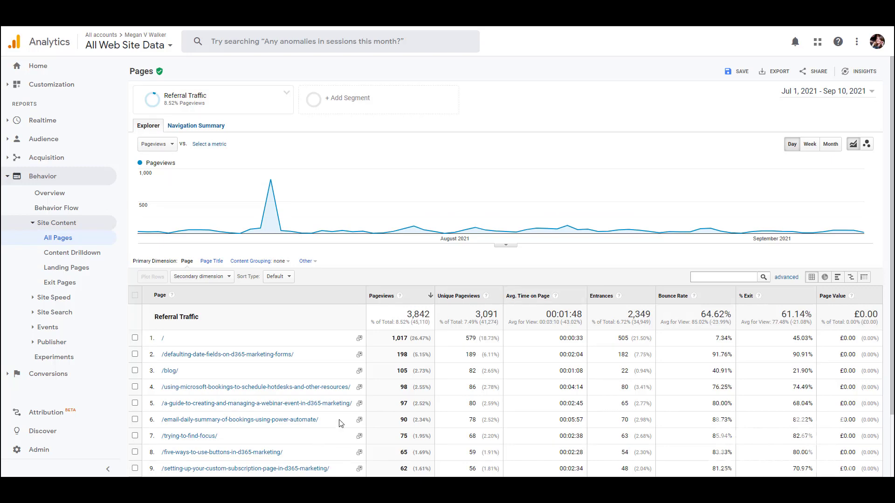
Step: Reopen the '+ Add Segment' picker above the All Pages report
scroll(down, 3)
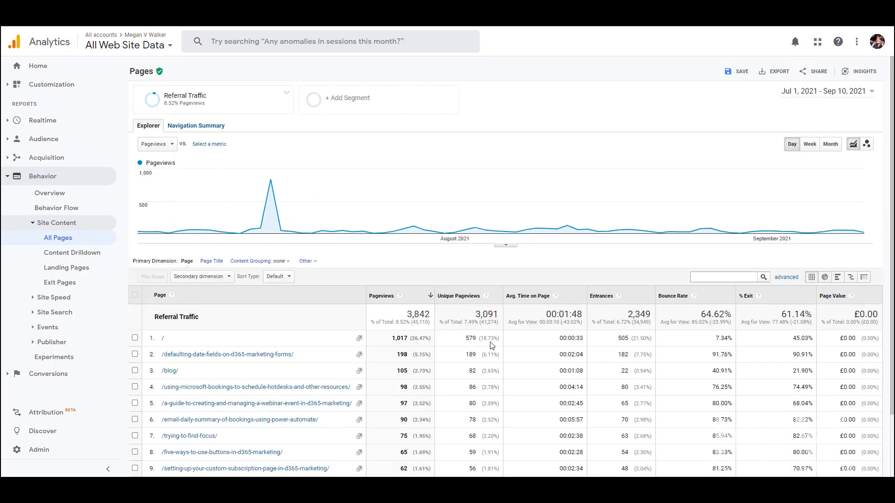
click(212, 98)
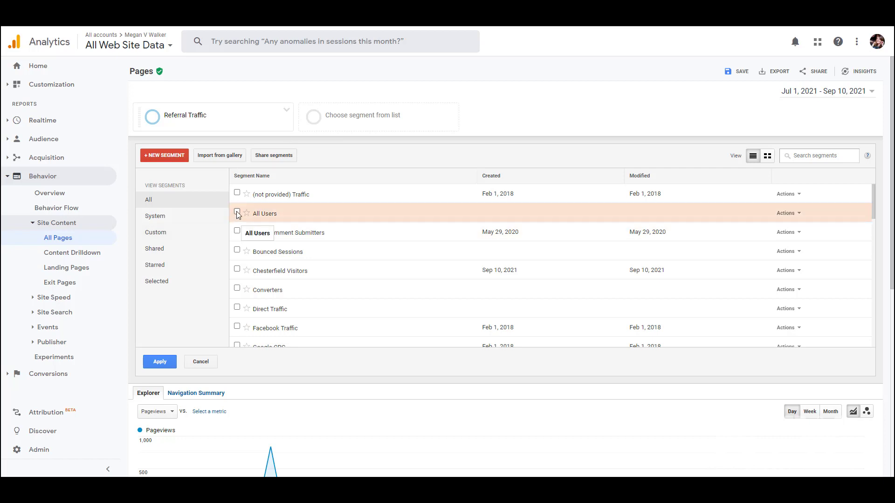
Step: Add All Users alongside Referral Traffic and apply both segments to the report
click(237, 214)
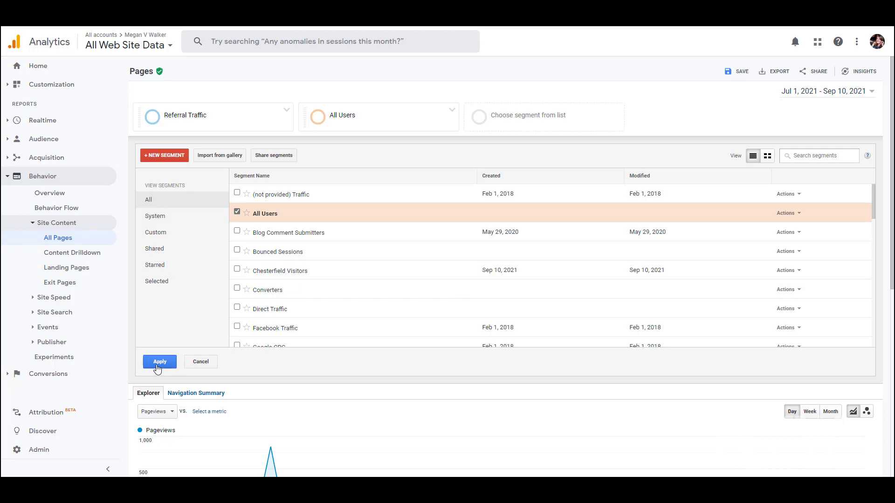
click(159, 361)
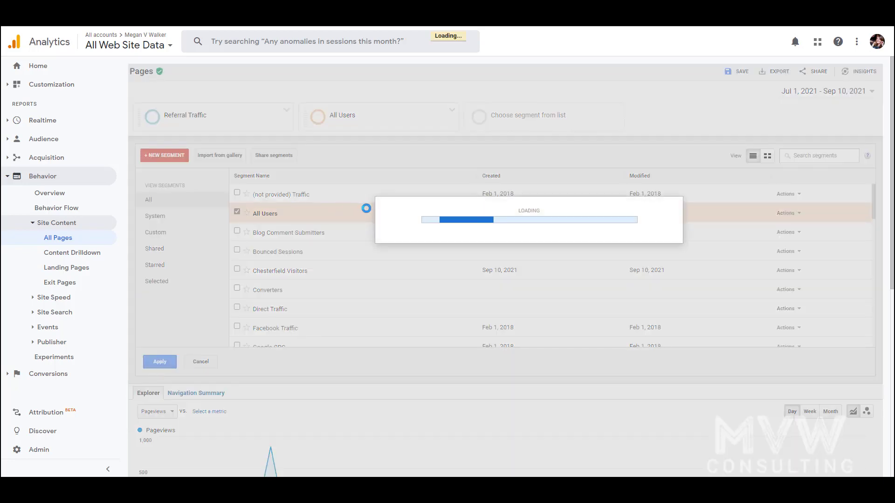
click(159, 361)
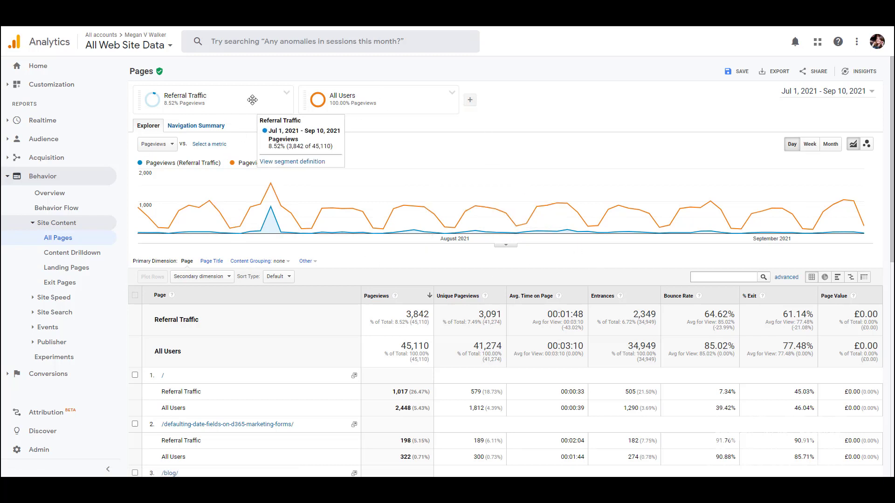
mouse_move(534, 83)
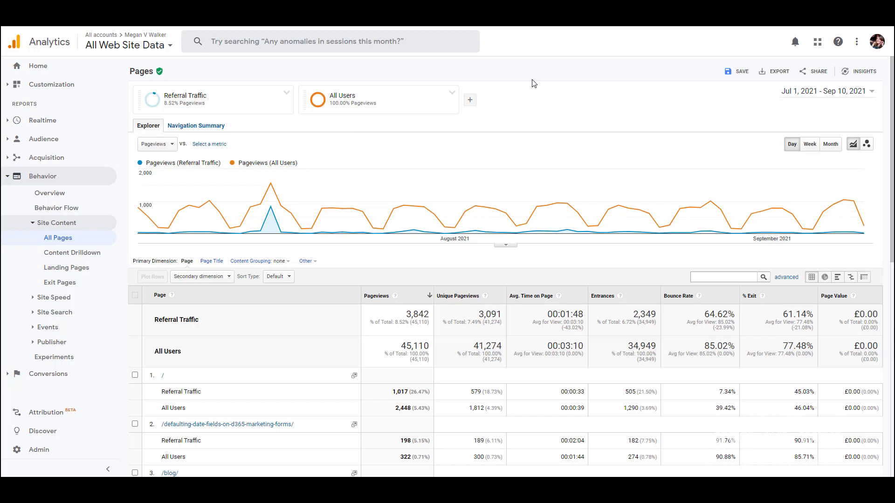
mouse_move(43, 462)
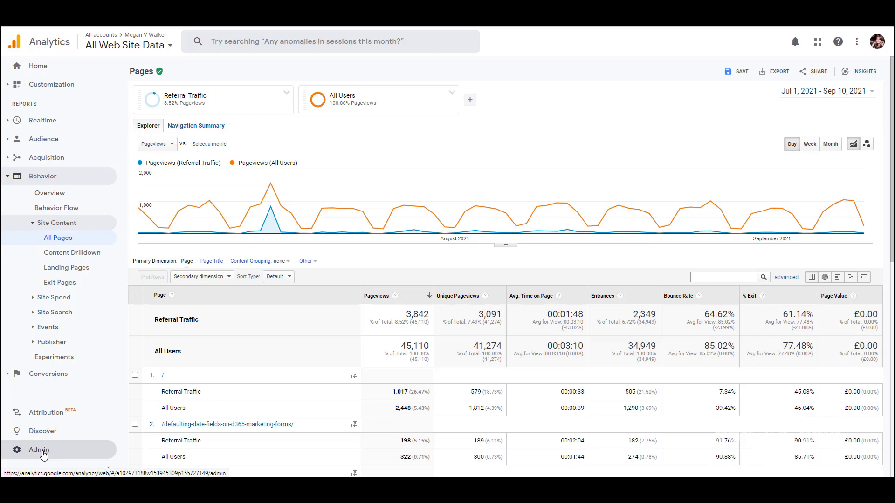
Step: Go to Admin, then Segments under Personal Tools & Assets
click(38, 450)
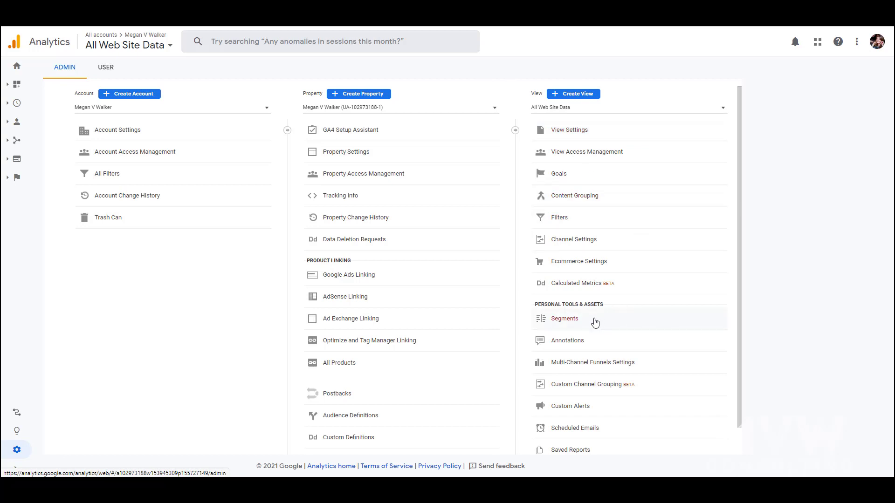
click(564, 319)
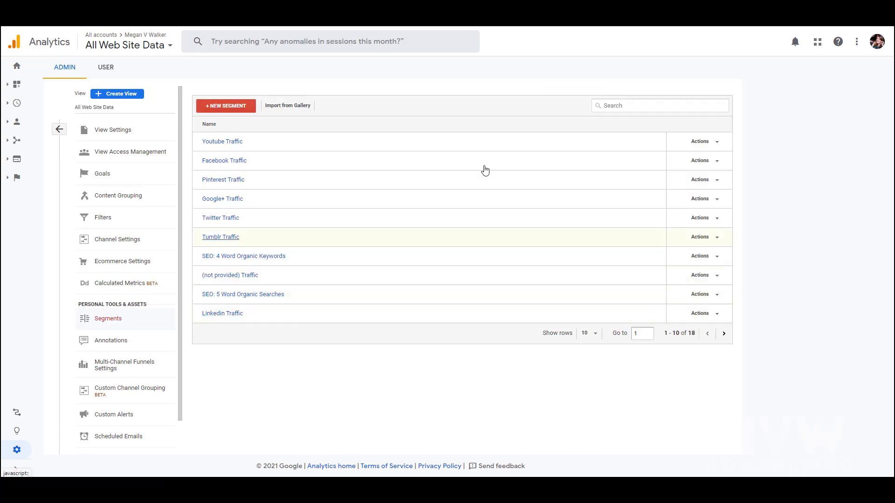
mouse_move(352, 142)
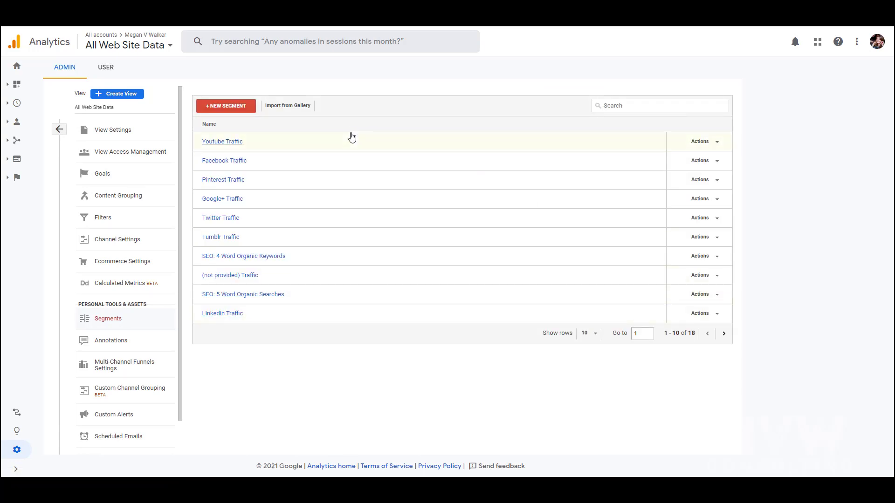
mouse_move(238, 133)
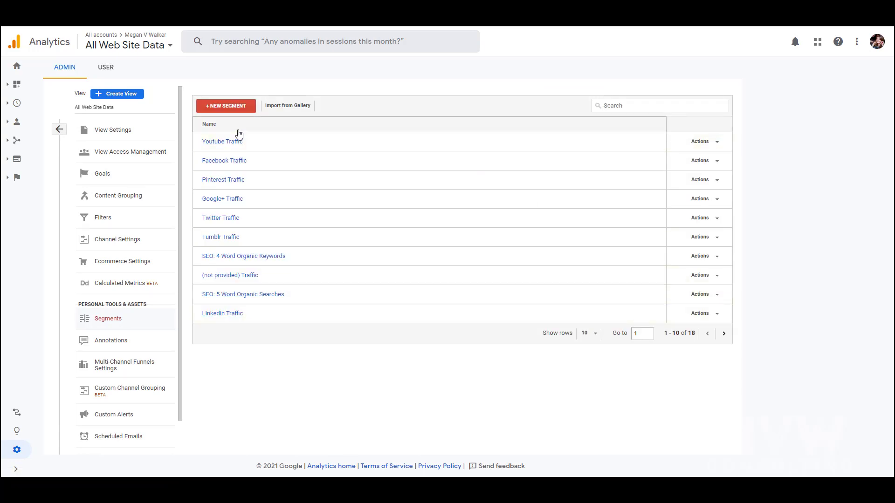
Step: Start a new segment and browse its Technology, Behavior and Conditions criteria
click(224, 105)
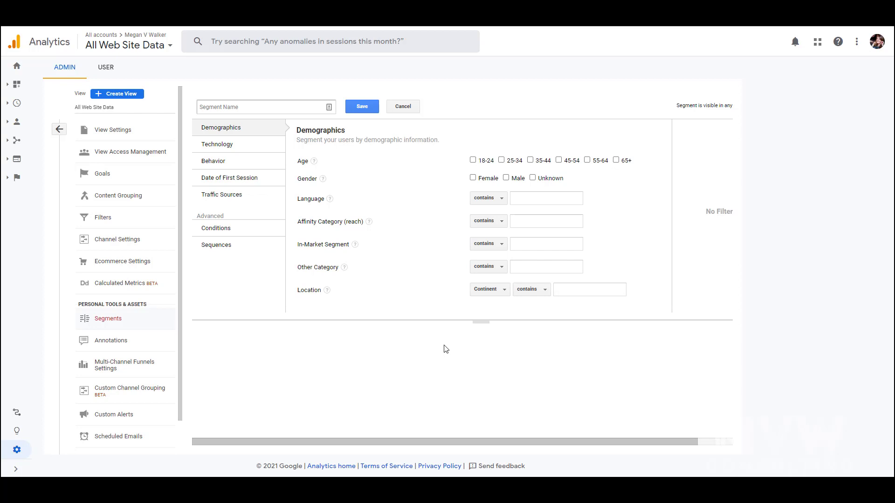
mouse_move(414, 379)
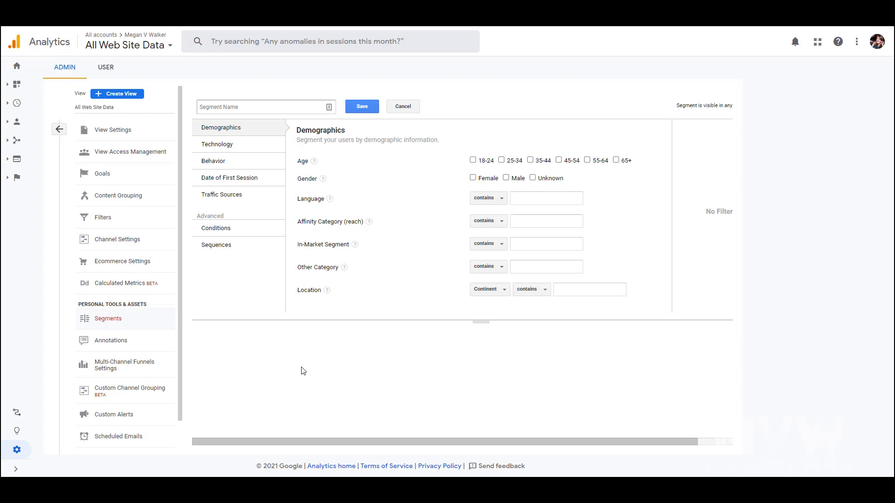
mouse_move(384, 213)
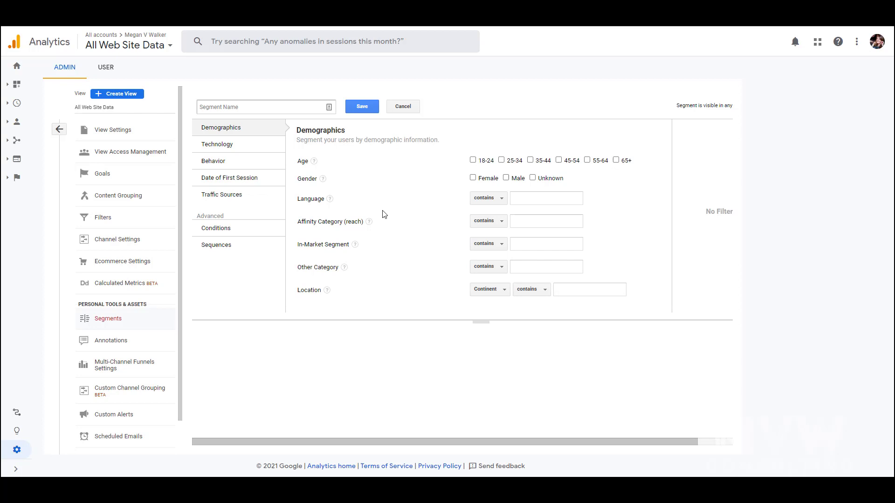
click(217, 144)
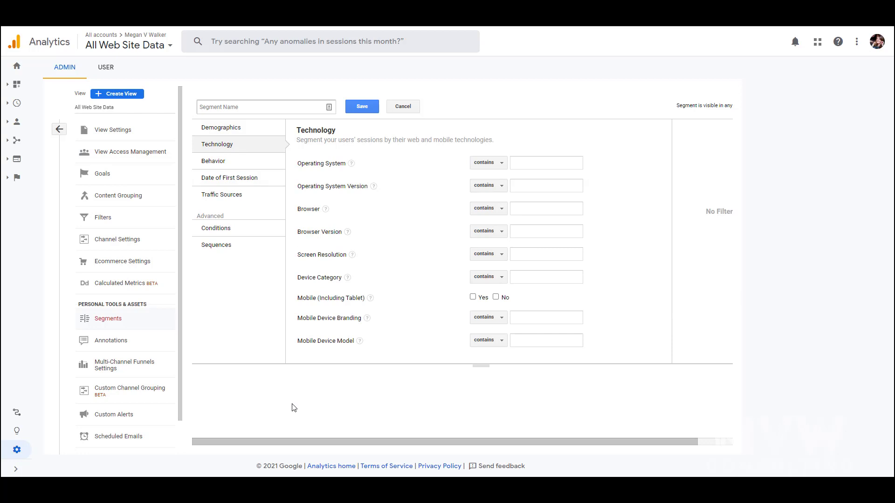
click(214, 161)
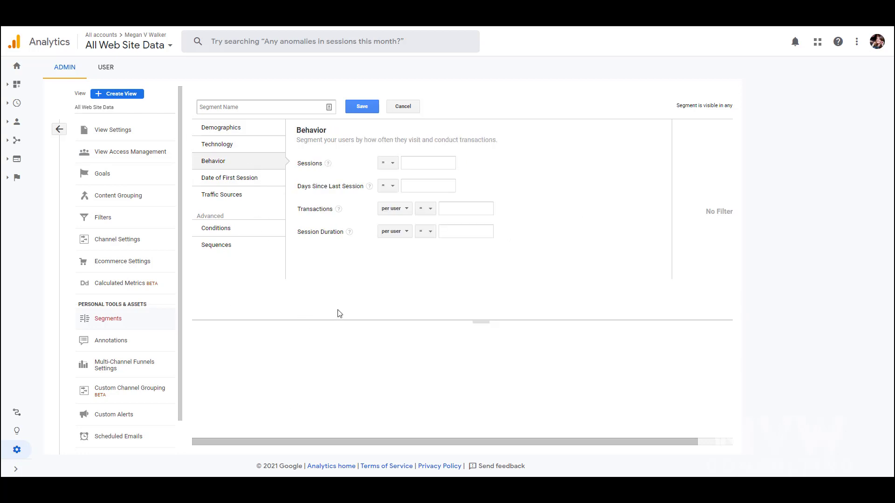
mouse_move(357, 303)
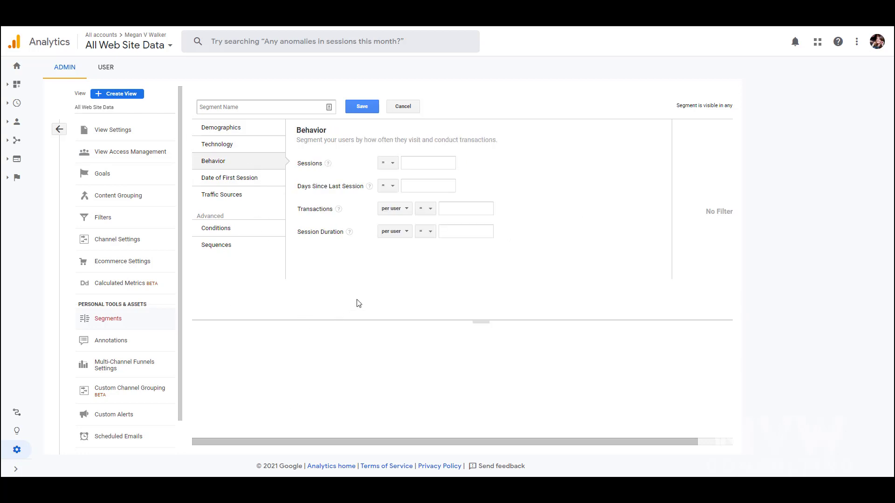
click(216, 227)
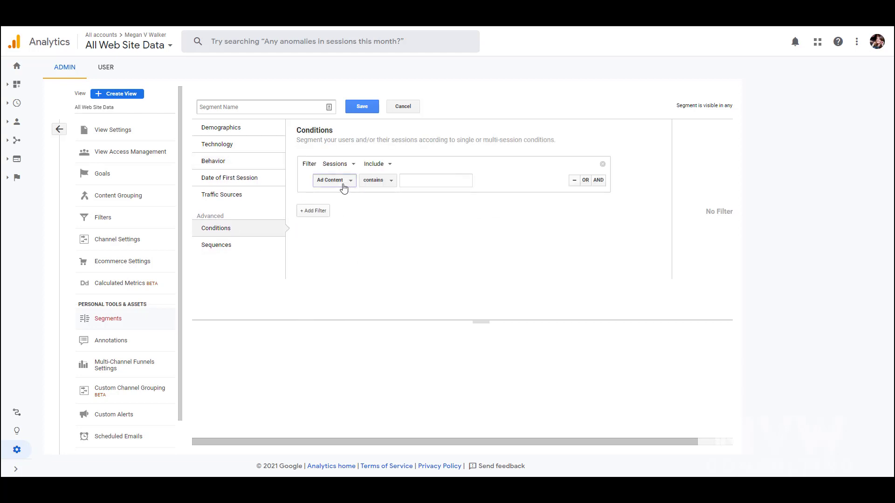
Step: Add an Include Sessions condition where Page contains the webinar-guide URL
text(page)
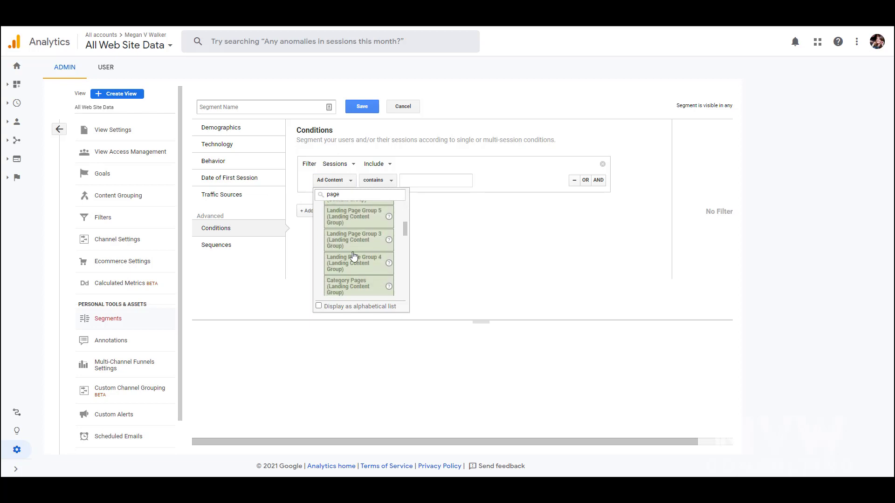
scroll(down, 3)
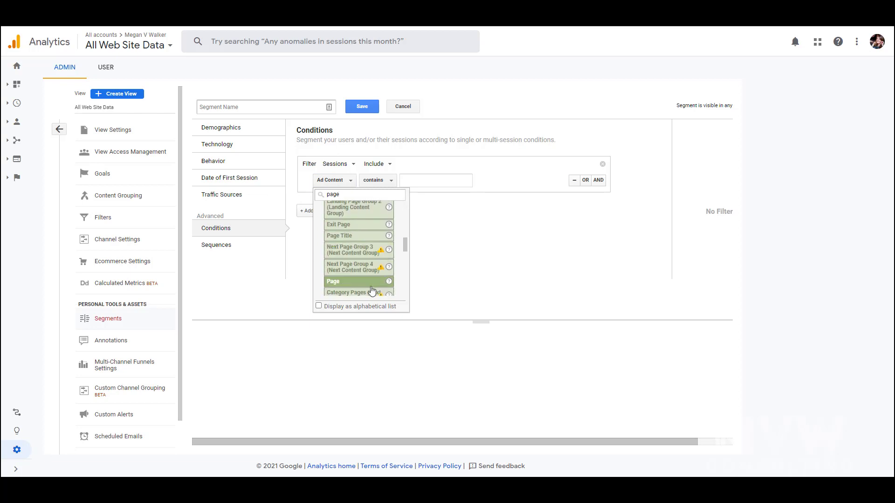
click(333, 281)
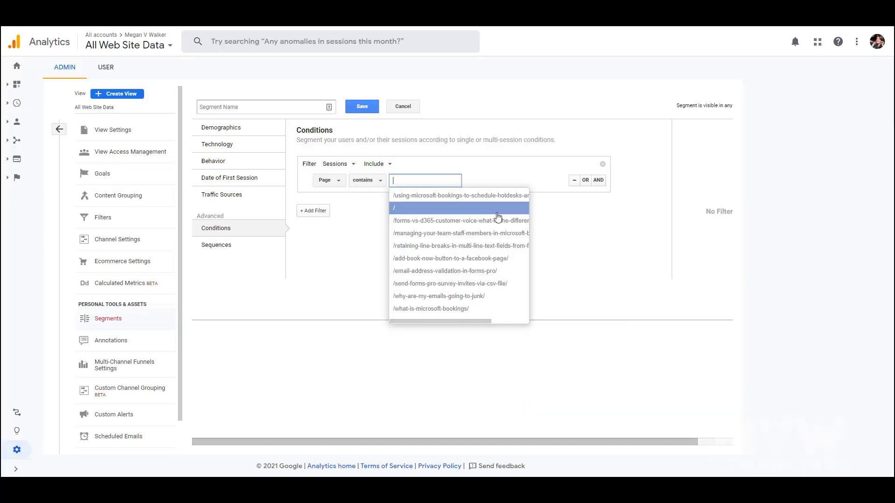
text(/a-guide-to-creating-and-managing-a-webinar-event-in-d365-marketing/)
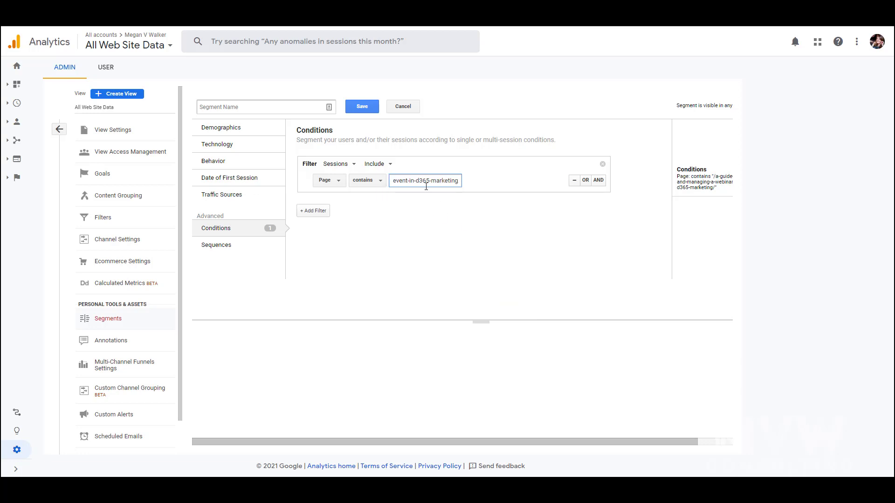
mouse_move(289, 153)
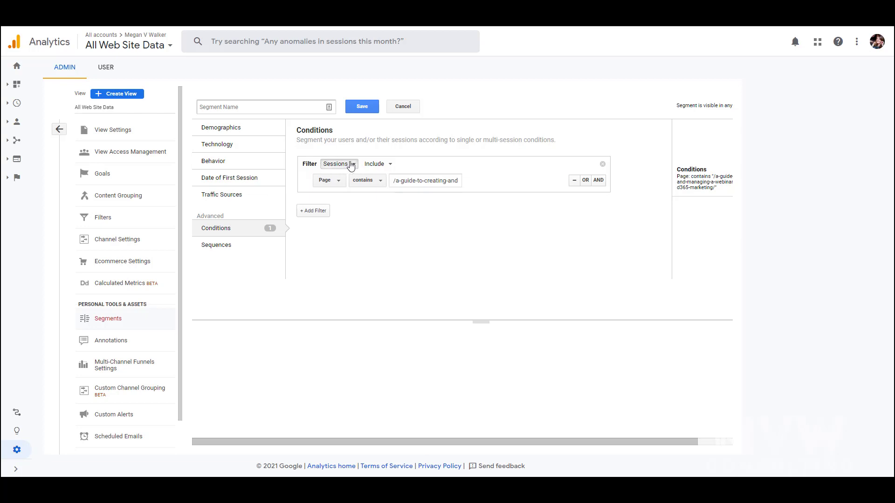
click(376, 165)
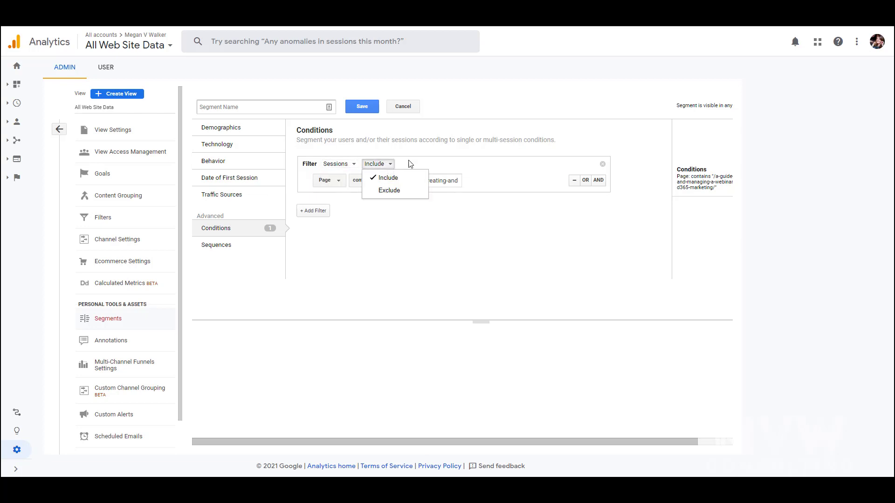
click(388, 177)
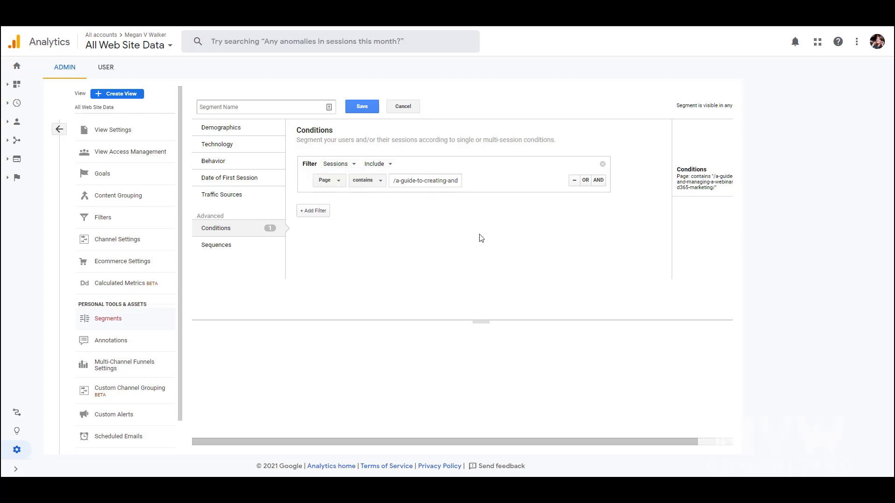
Step: Name the segment 'Guide To Marketing' and save it
click(265, 107)
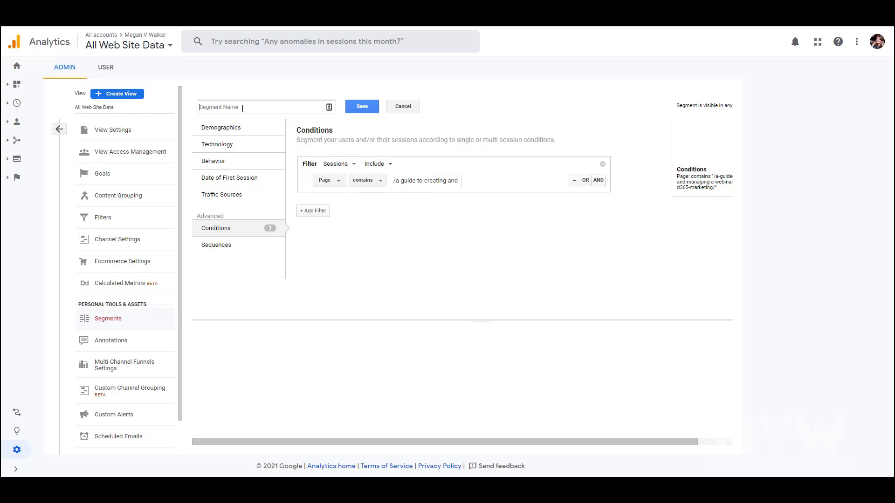
text(Guide To Marketing)
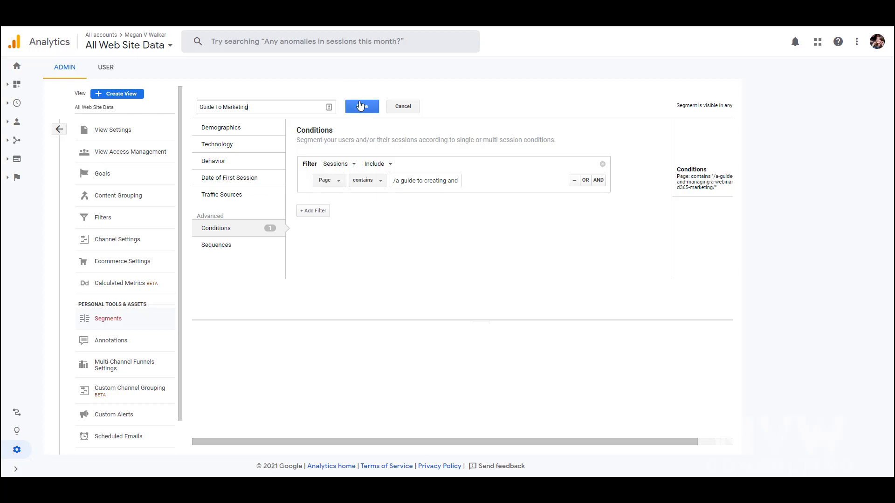
click(361, 107)
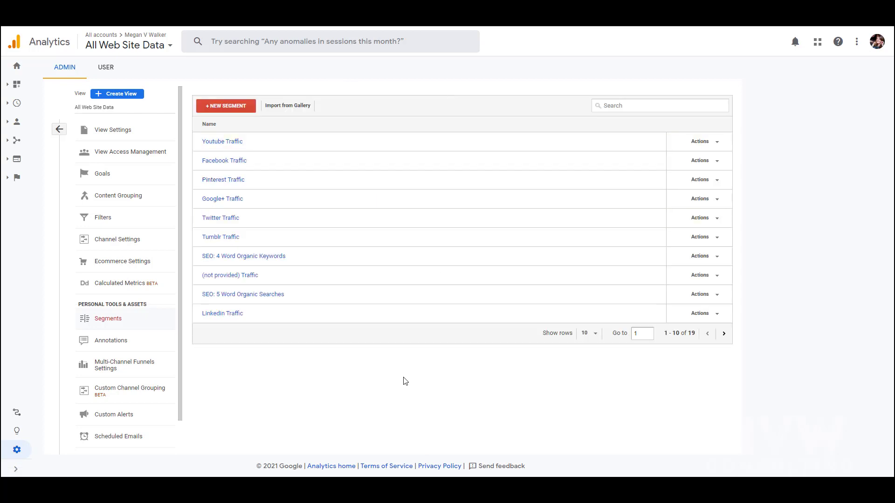
mouse_move(16, 85)
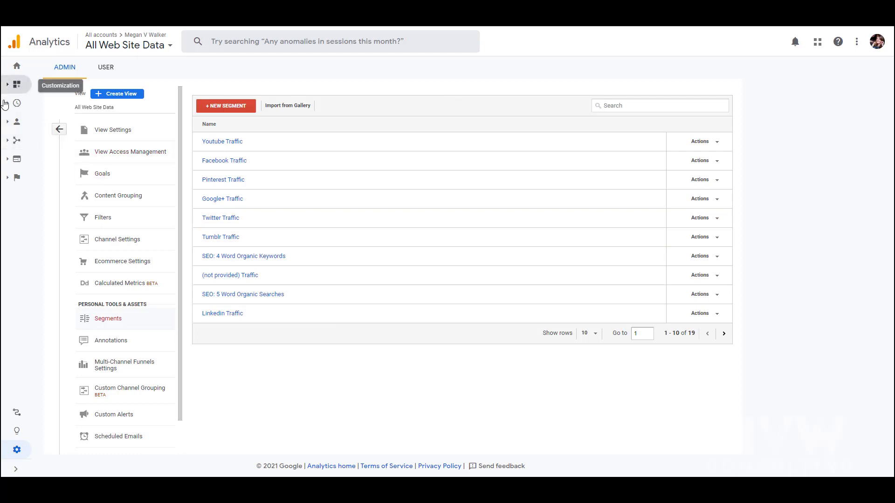
Step: Open Behavior > Site Content > All Pages and apply only the Guide To Marketing segment
click(16, 85)
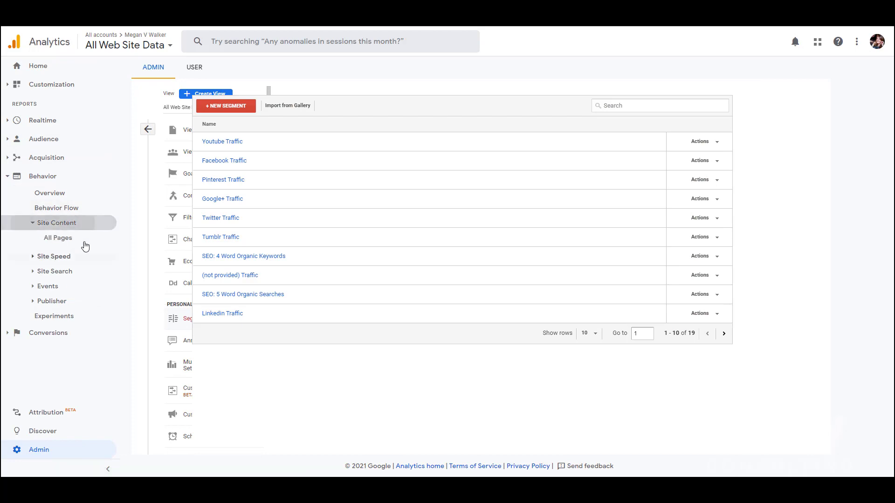
click(58, 237)
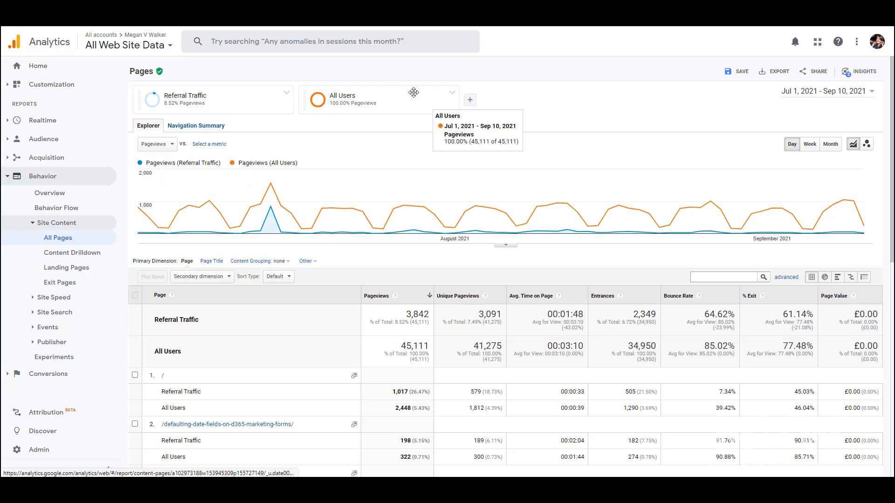
click(342, 99)
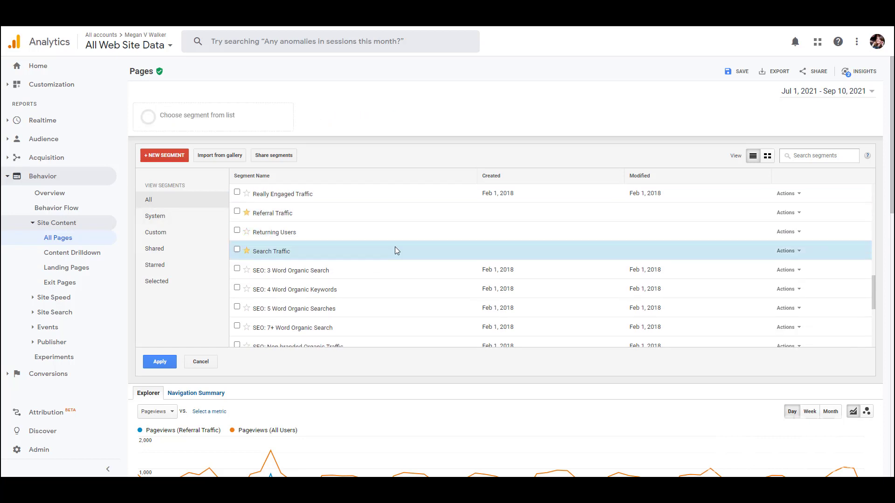
scroll(down, 3)
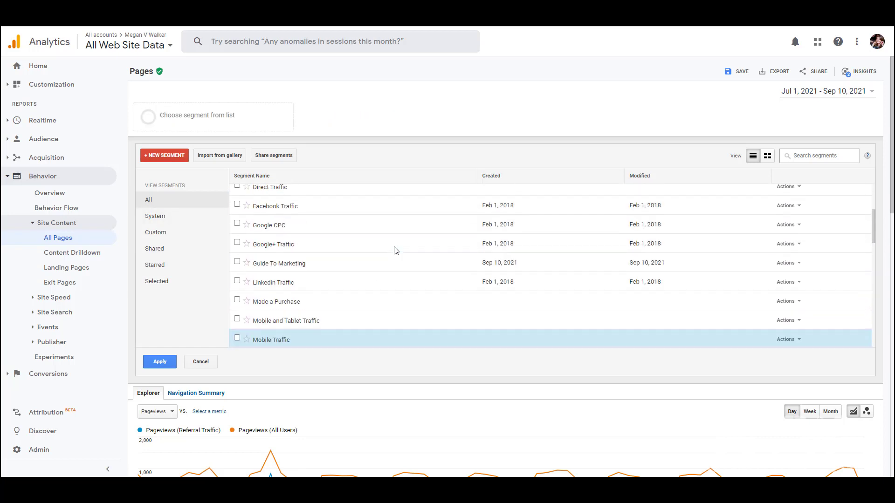
click(237, 262)
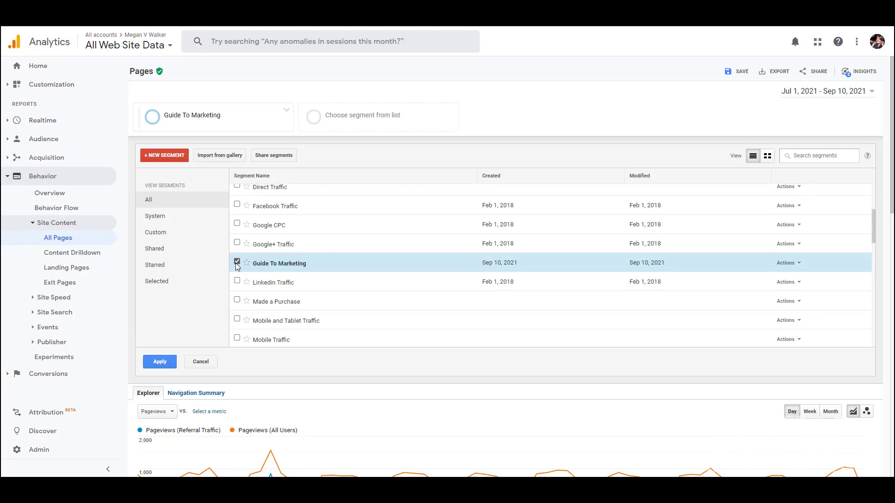
click(159, 361)
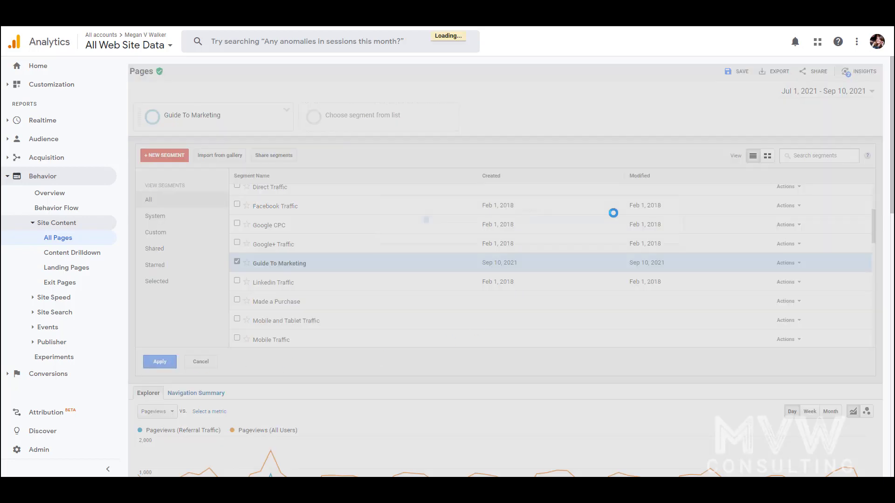
click(159, 361)
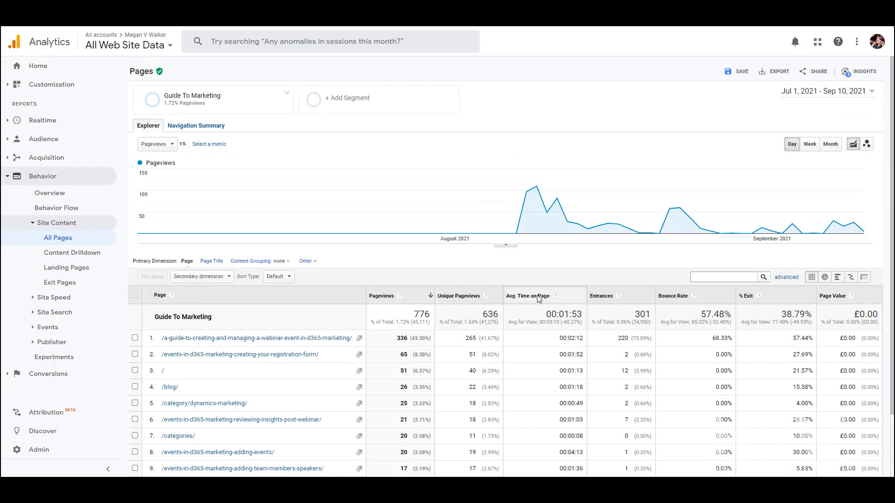
mouse_move(551, 249)
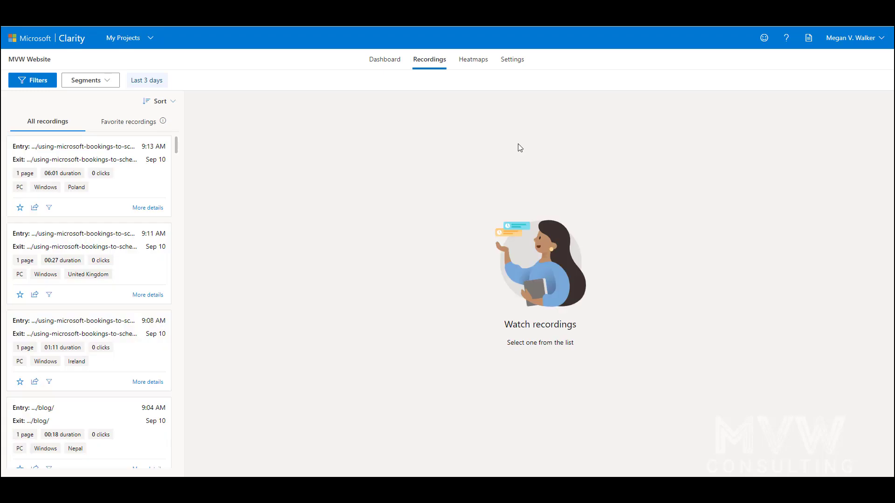
Step: Choose the imported Guide To Marketing segment from the recordings Segments dropdown
click(86, 79)
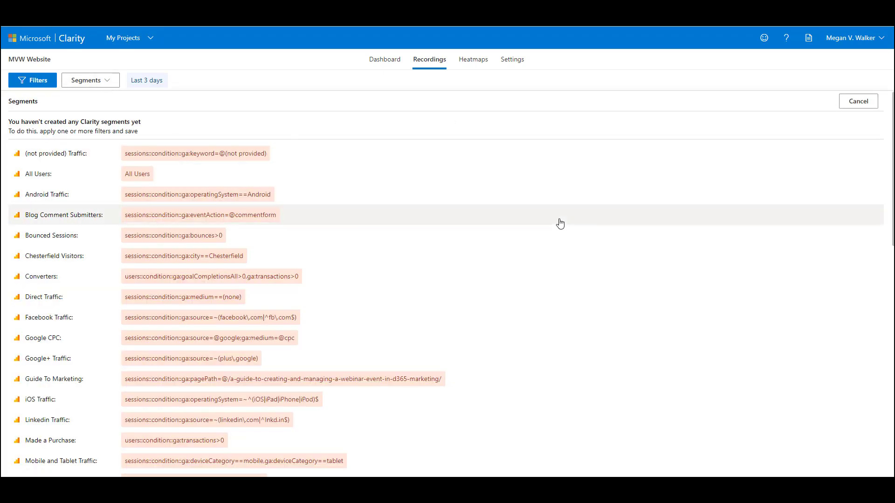
scroll(down, 3)
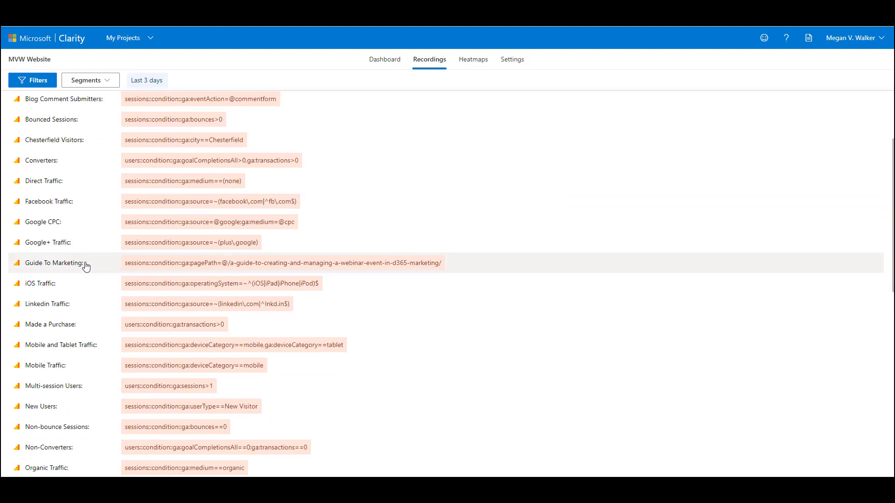
mouse_move(73, 267)
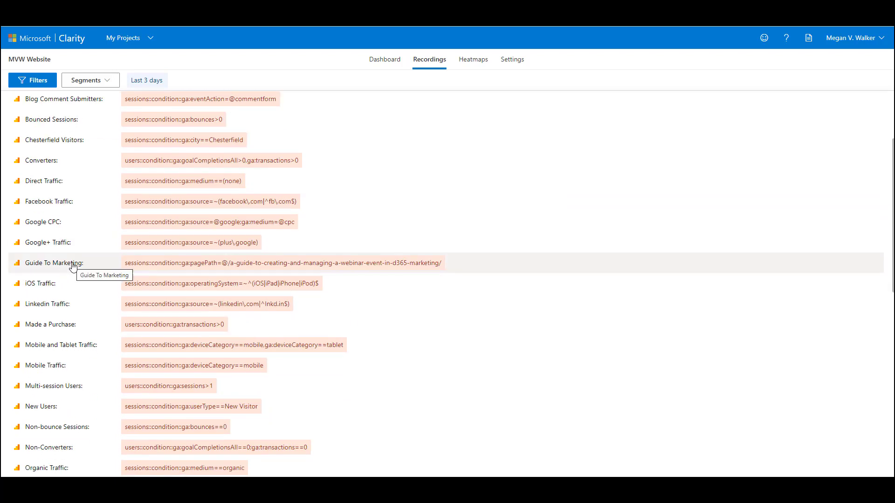
click(54, 263)
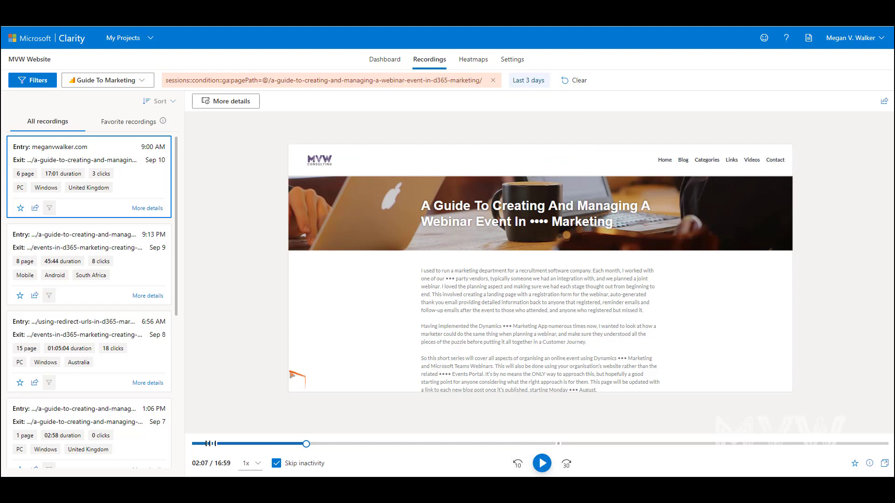
mouse_move(849, 248)
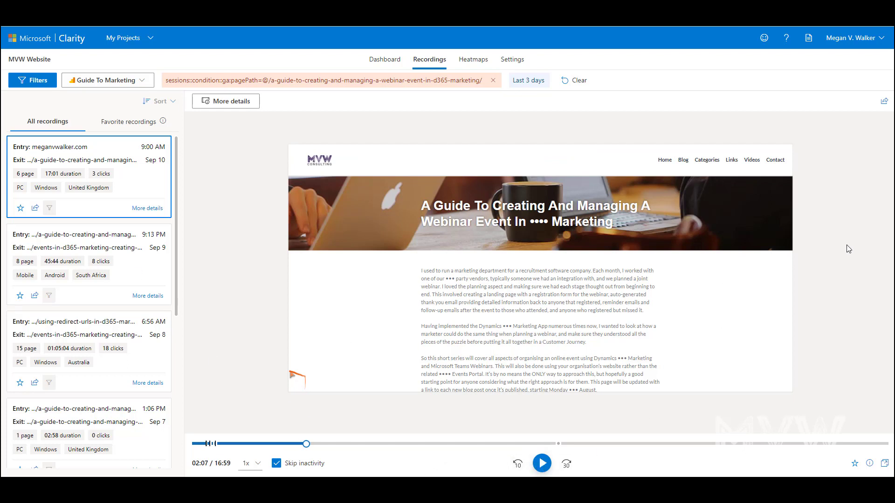